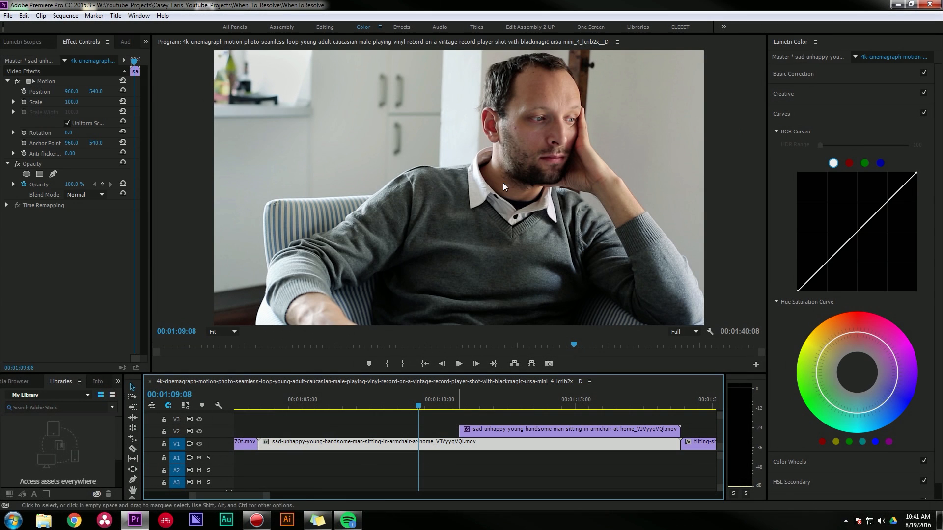
pyautogui.moveTo(602, 250)
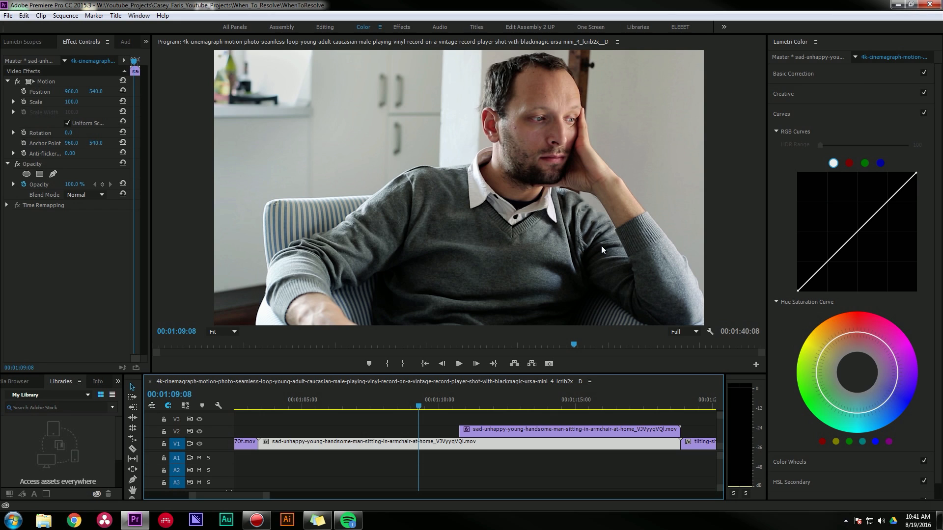
# Step: Expand Basic Correction in the Lumetri Color panel, leaving every value at its default
pyautogui.click(793, 74)
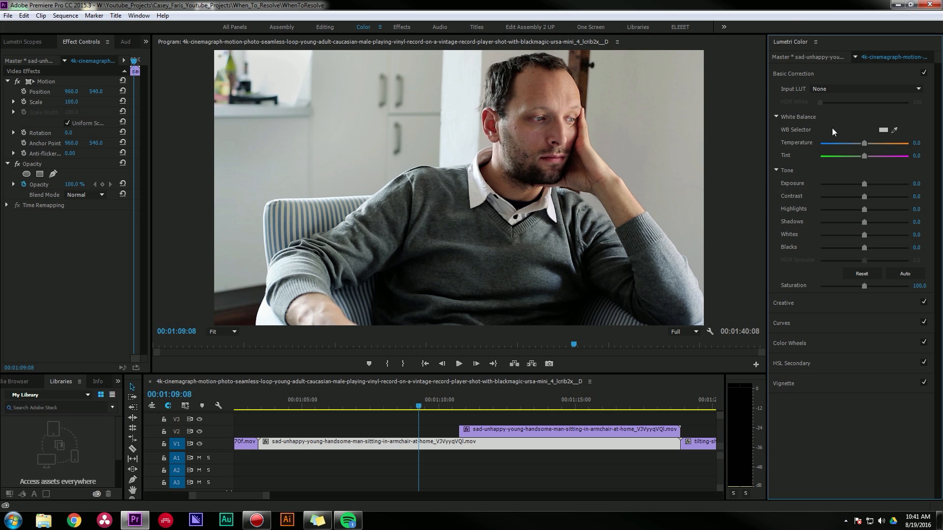
pyautogui.moveTo(635, 212)
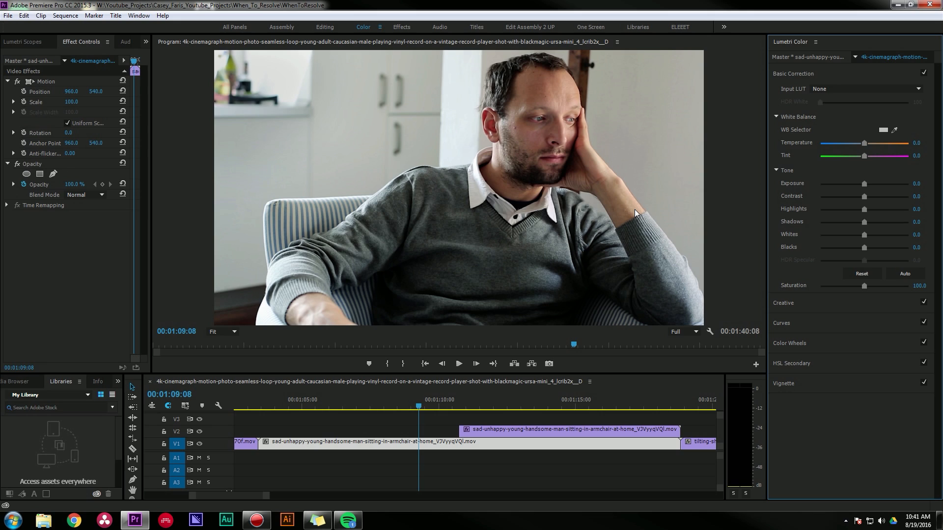
pyautogui.moveTo(660, 214)
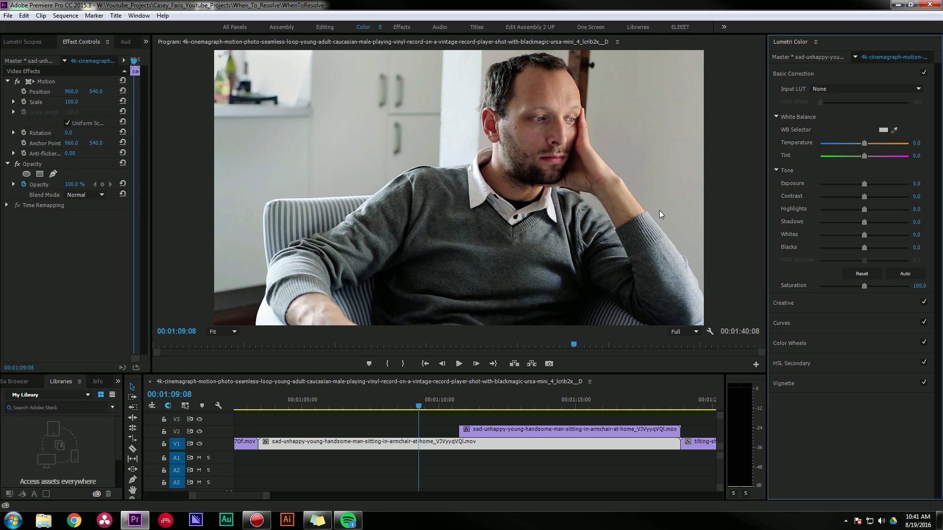
pyautogui.moveTo(649, 179)
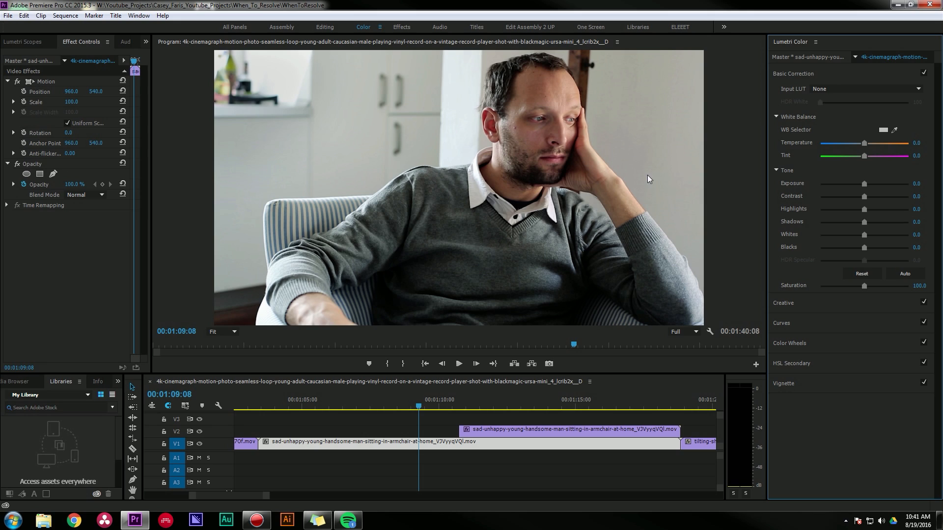
pyautogui.moveTo(750, 223)
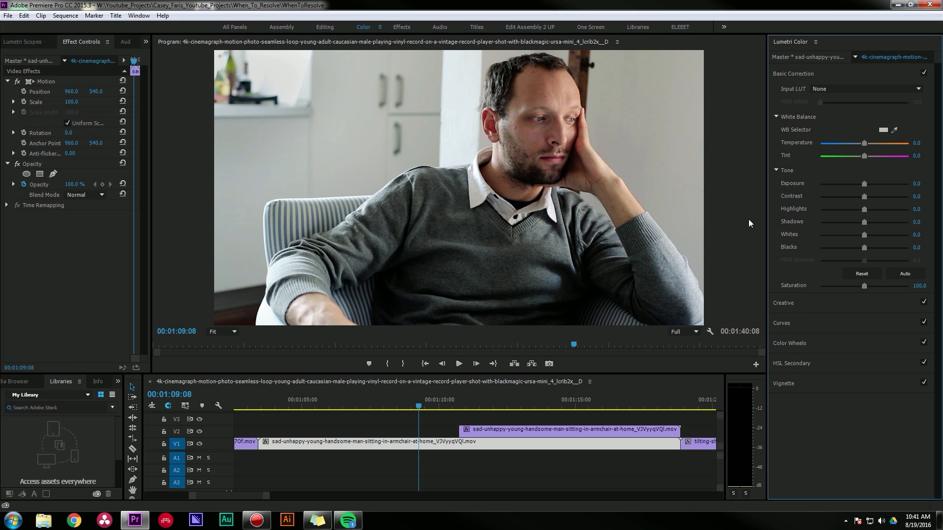
pyautogui.moveTo(797, 349)
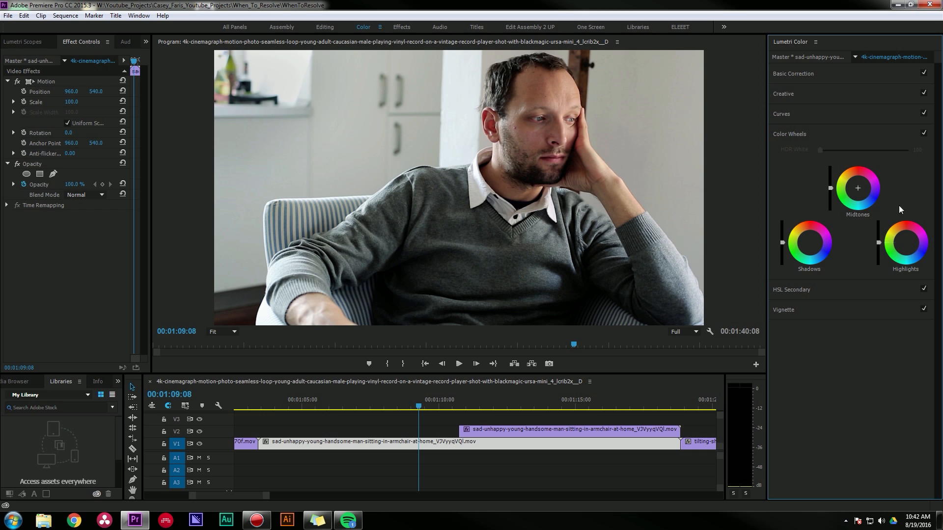
pyautogui.moveTo(852, 179)
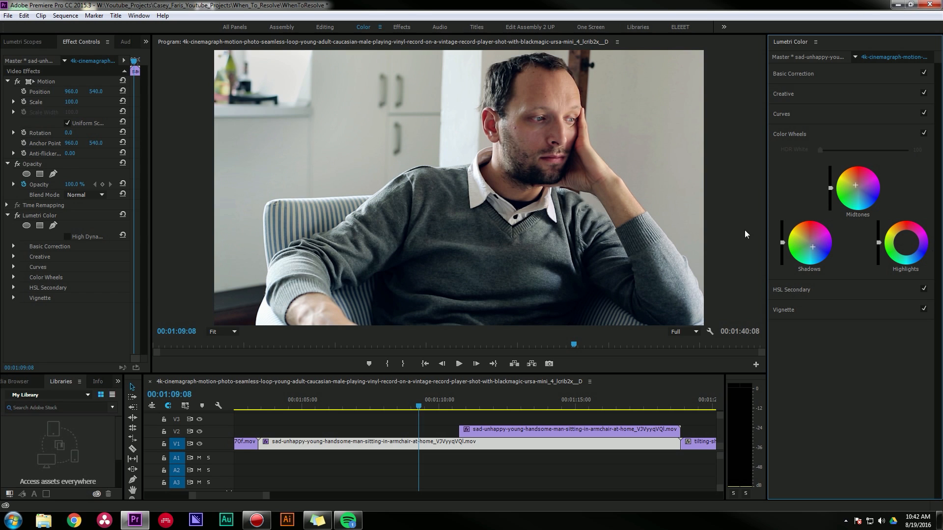
pyautogui.moveTo(904, 235)
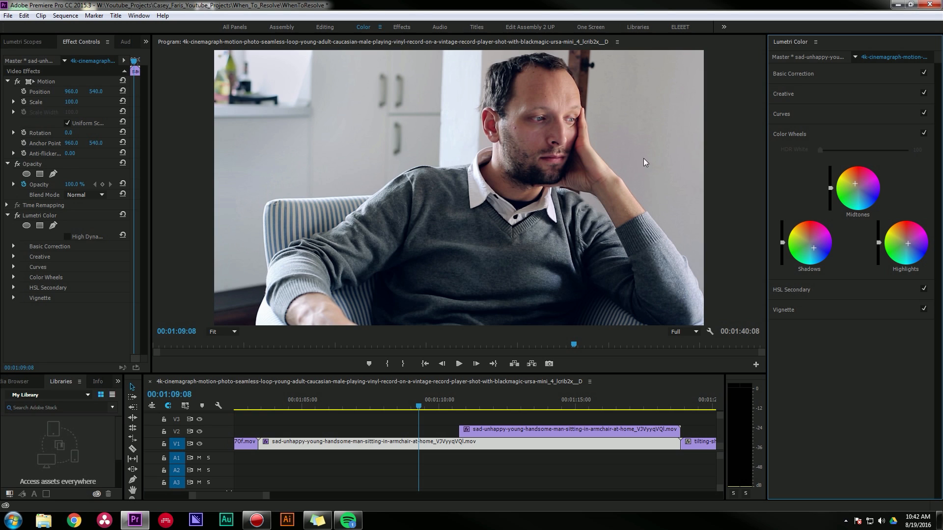
# Step: Toggle the Color Wheels section open and closed, ending with all Lumetri sections collapsed
pyautogui.click(923, 133)
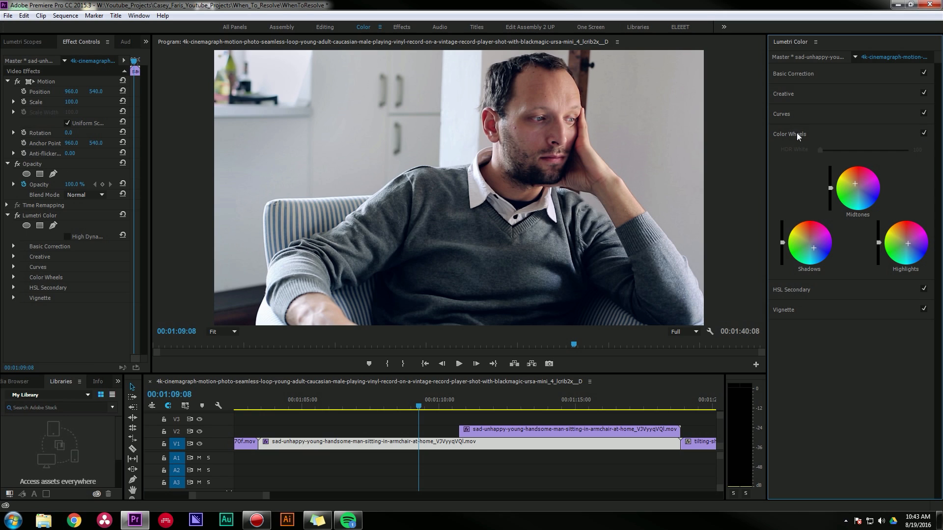
pyautogui.click(789, 134)
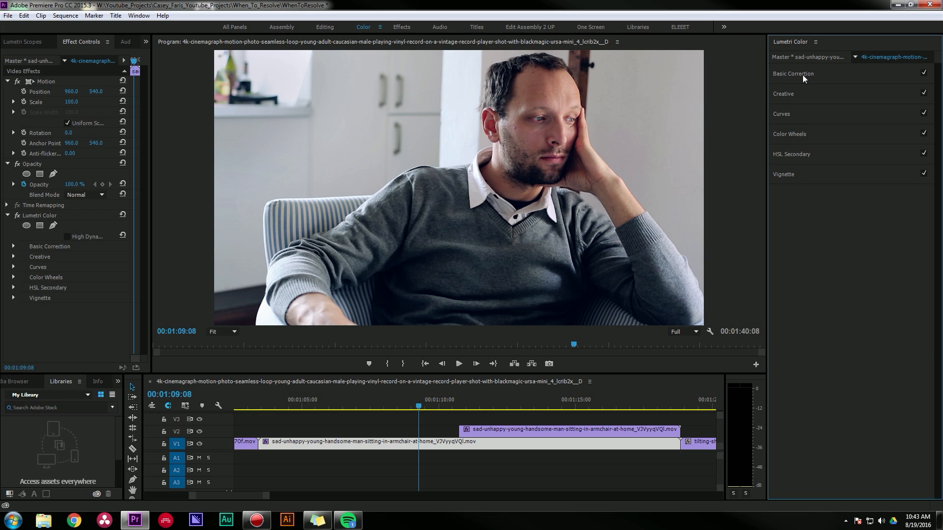
pyautogui.click(792, 73)
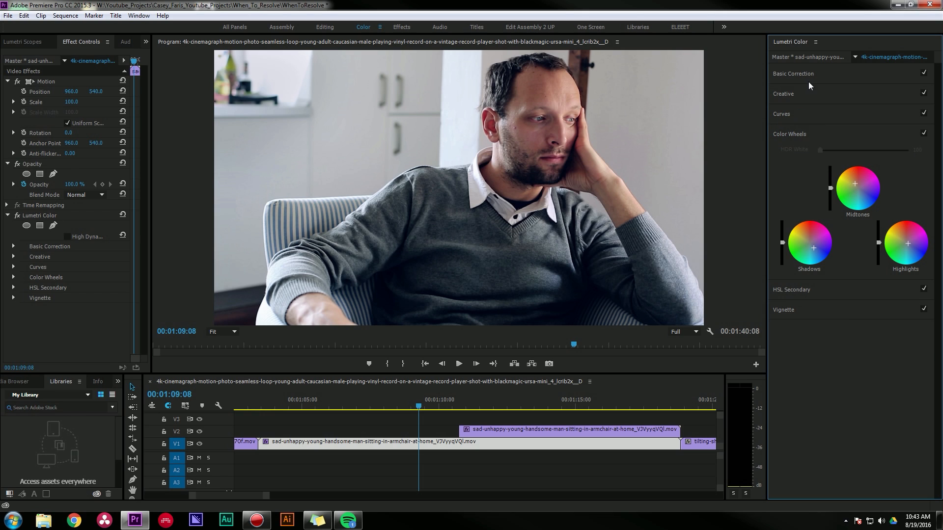
pyautogui.click(788, 134)
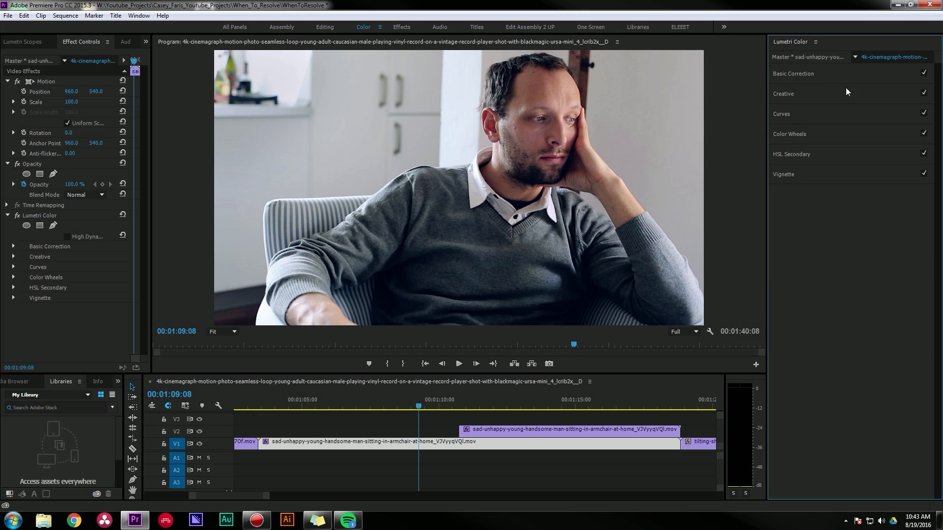
pyautogui.moveTo(646, 196)
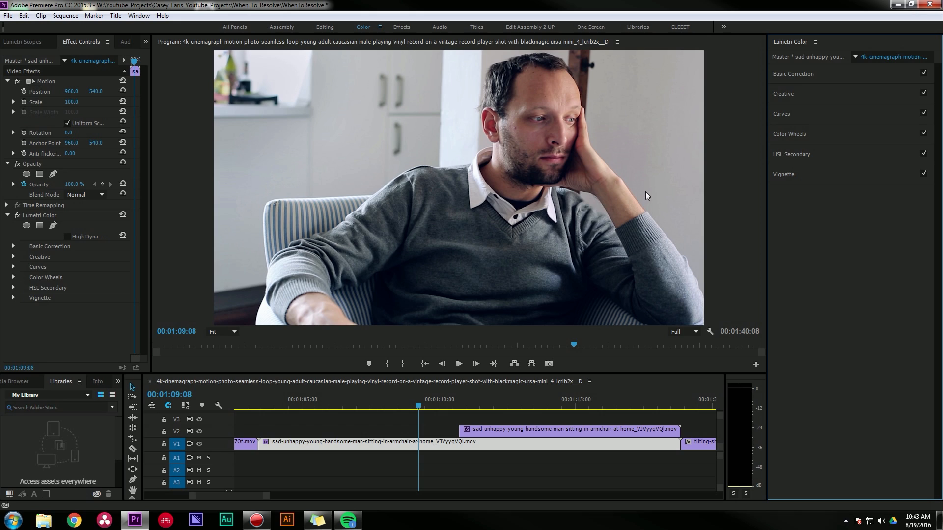
pyautogui.moveTo(650, 214)
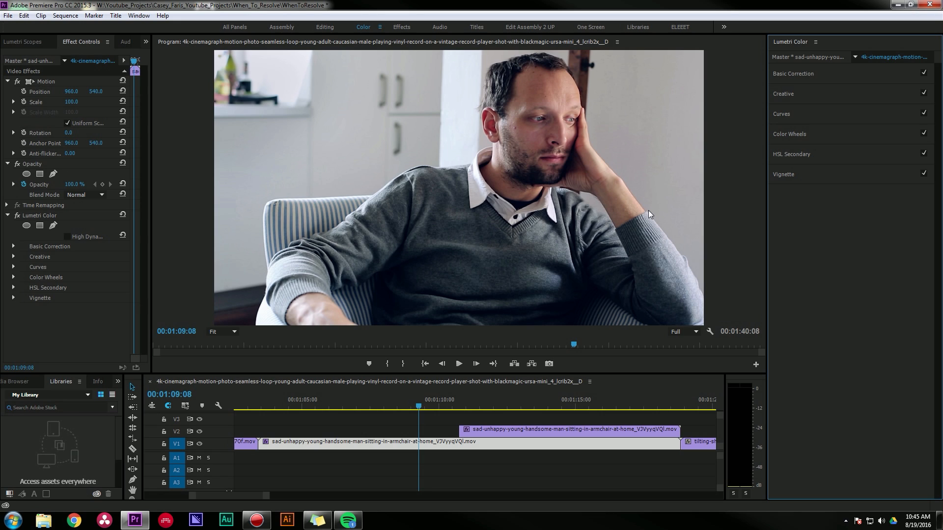
pyautogui.moveTo(699, 183)
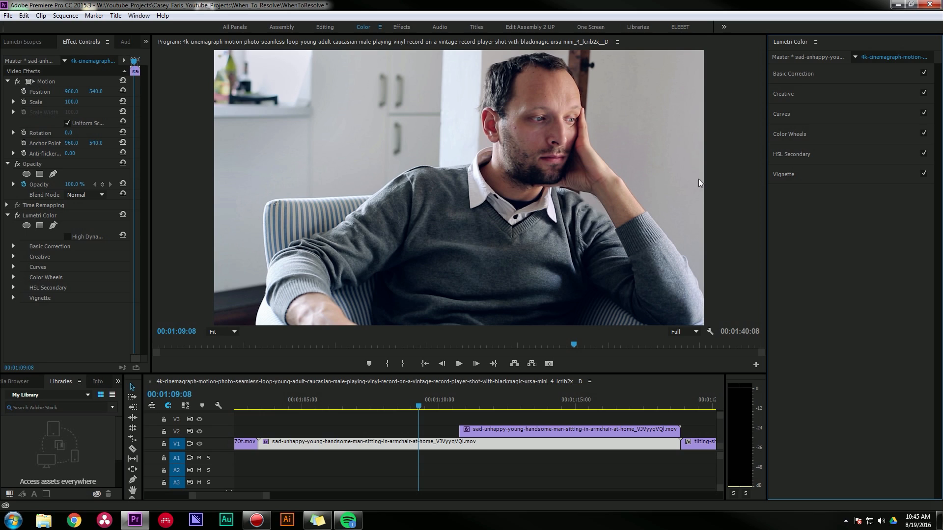
pyautogui.moveTo(871, 69)
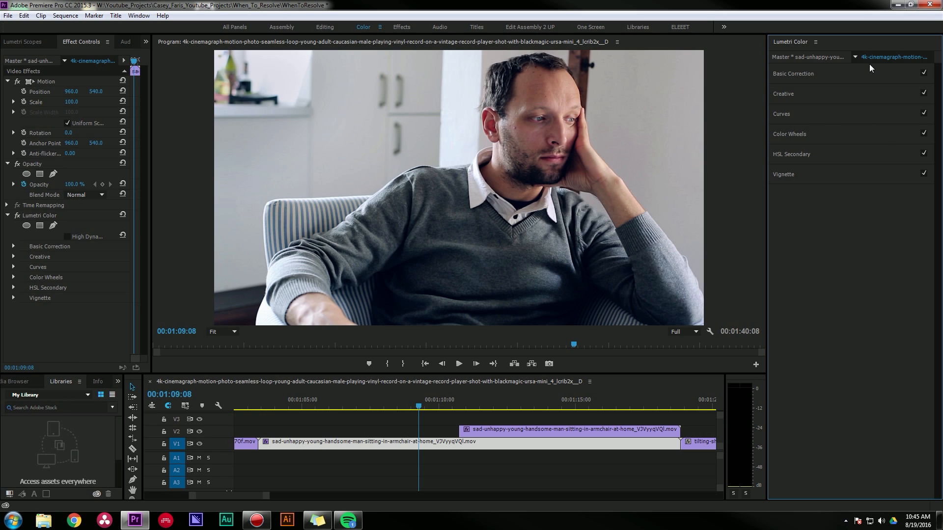
pyautogui.moveTo(376, 212)
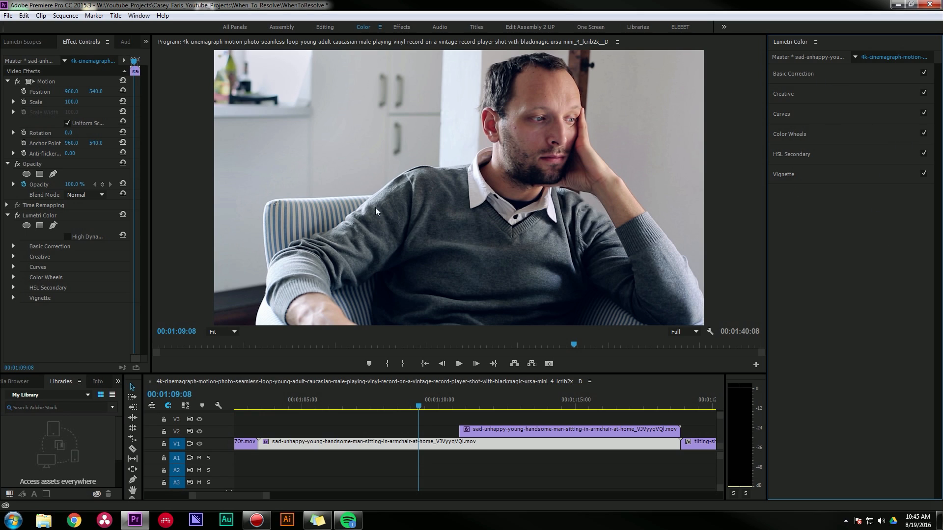
pyautogui.moveTo(45, 158)
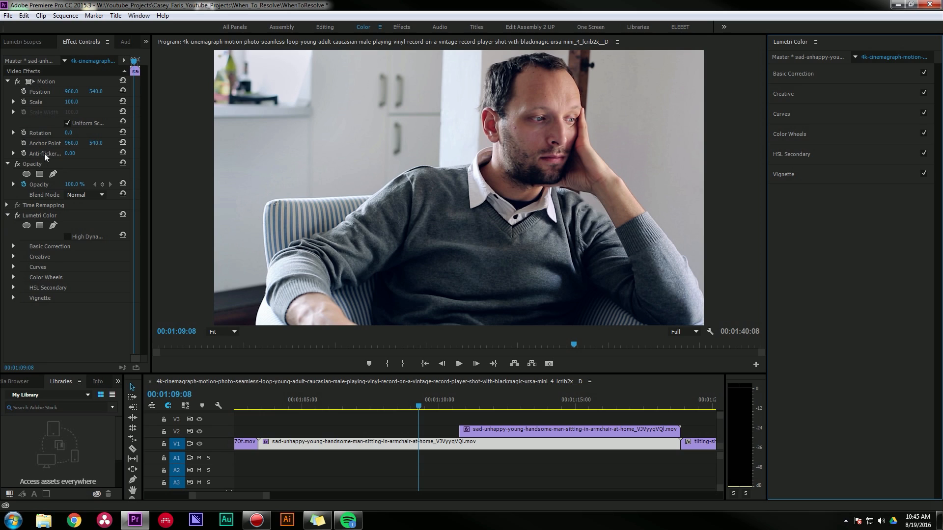
pyautogui.moveTo(321, 259)
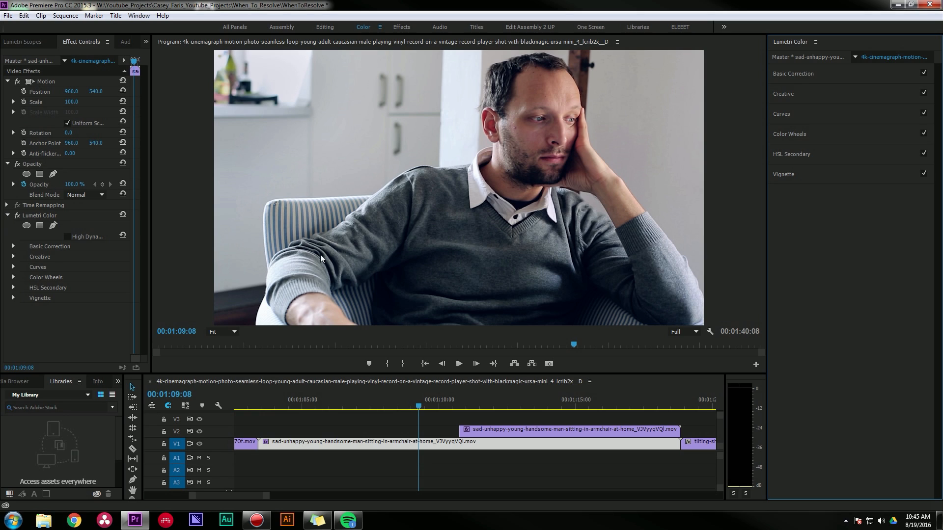
pyautogui.moveTo(319, 331)
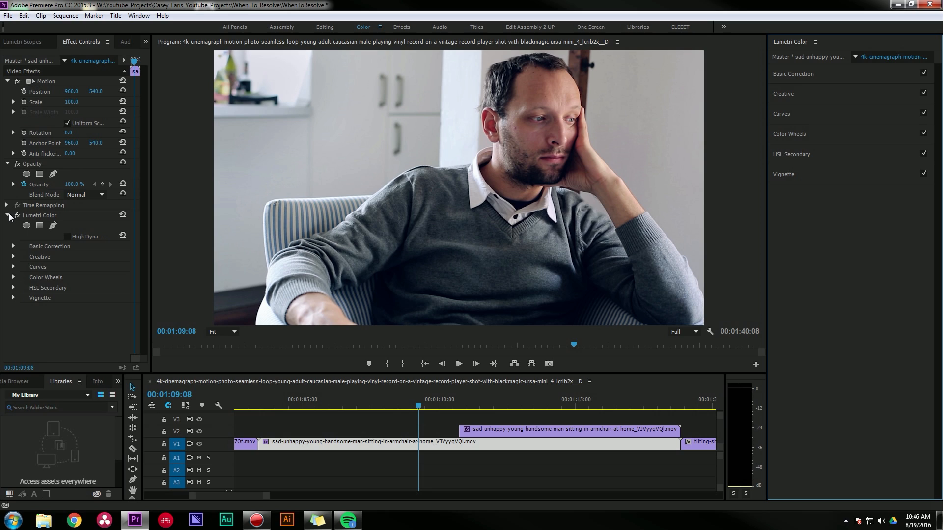
# Step: Collapse the first Lumetri Color effect's settings in Effect Controls
pyautogui.click(6, 215)
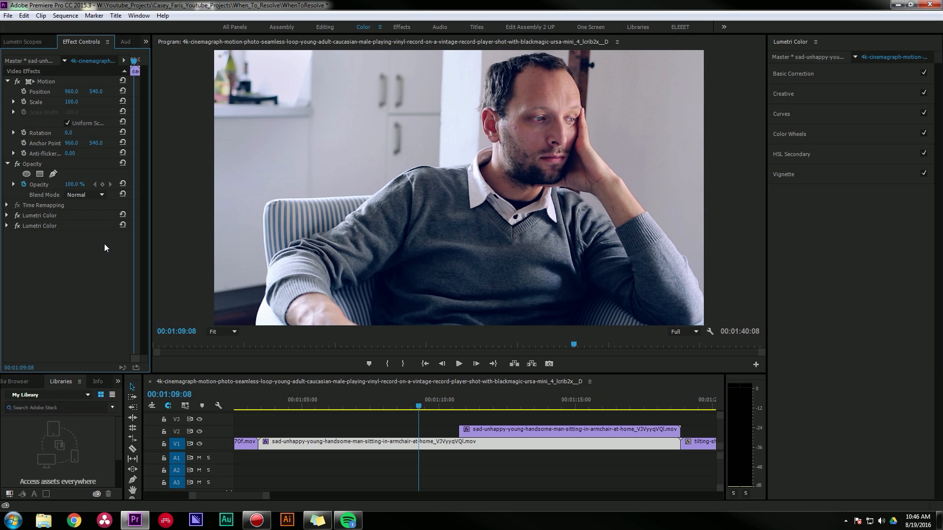
pyautogui.moveTo(123, 226)
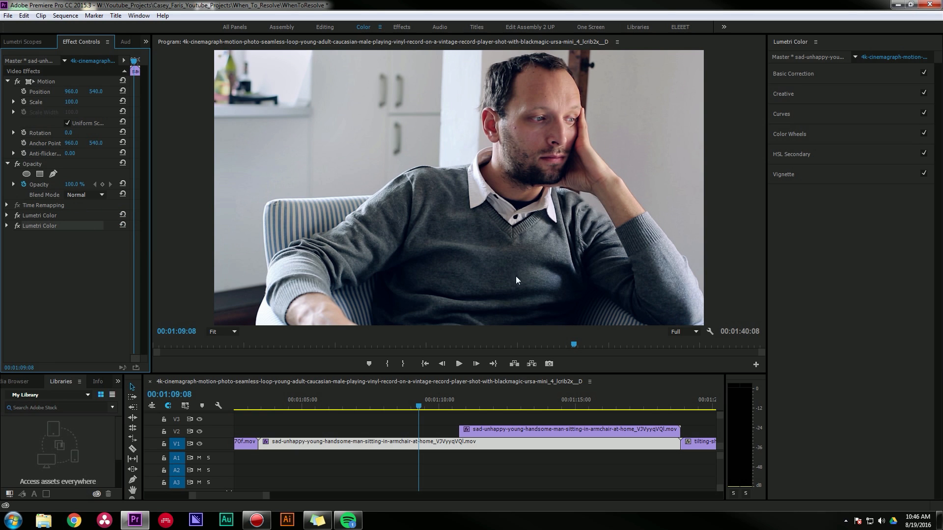
pyautogui.moveTo(598, 174)
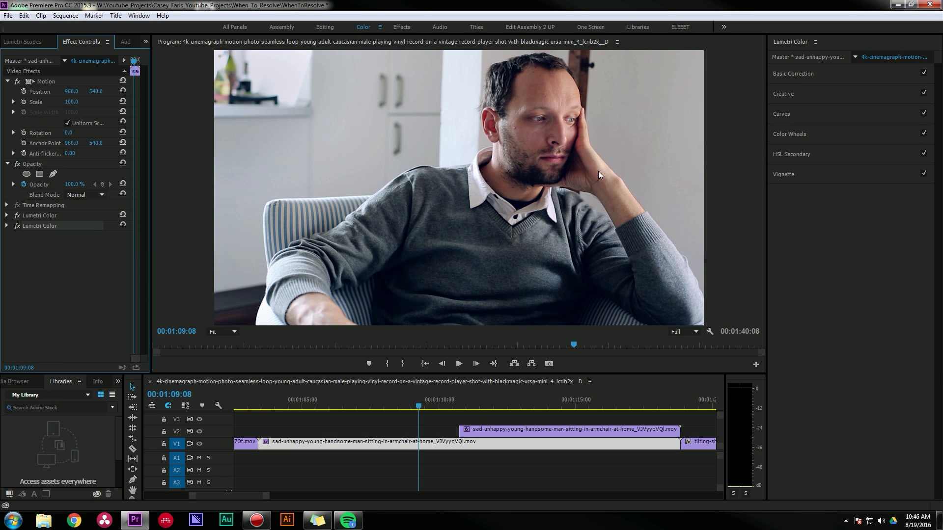
# Step: Bend the second Lumetri Color's RGB curve for contrast and start renaming the effects
pyautogui.click(781, 114)
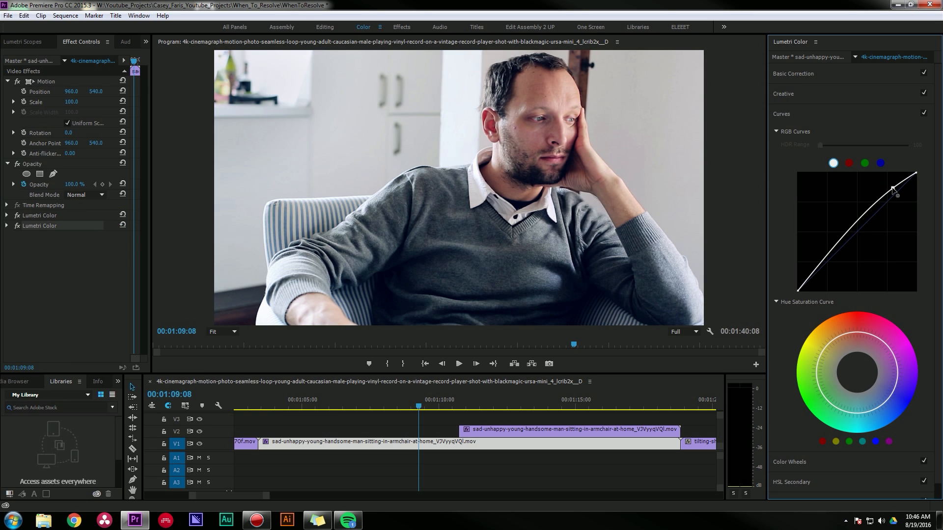
pyautogui.moveTo(892, 188); pyautogui.dragTo(815, 277)
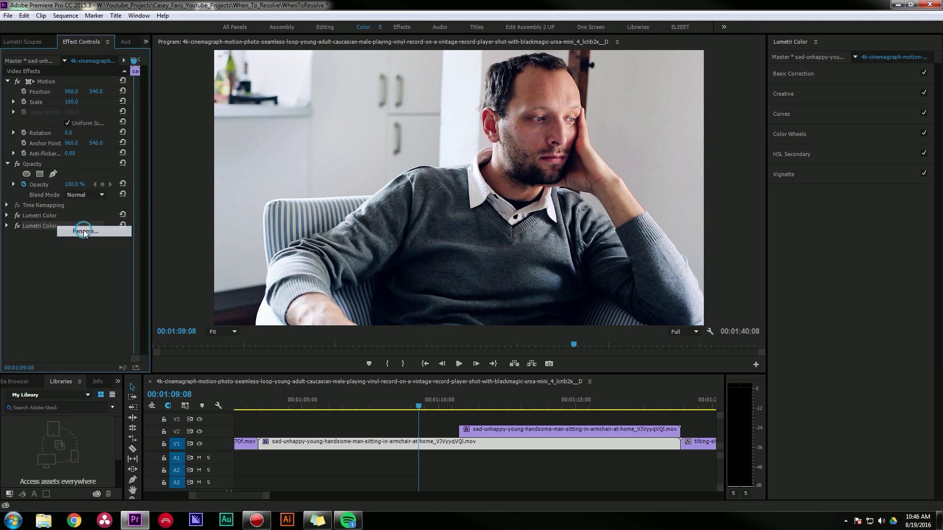
pyautogui.click(84, 231)
pyautogui.write(' (Contrast Curve)')
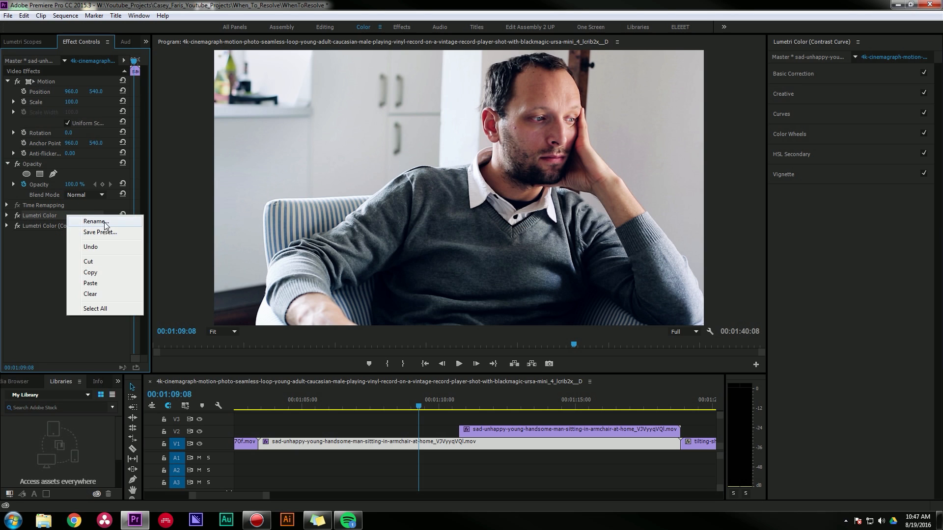
pyautogui.click(66, 251)
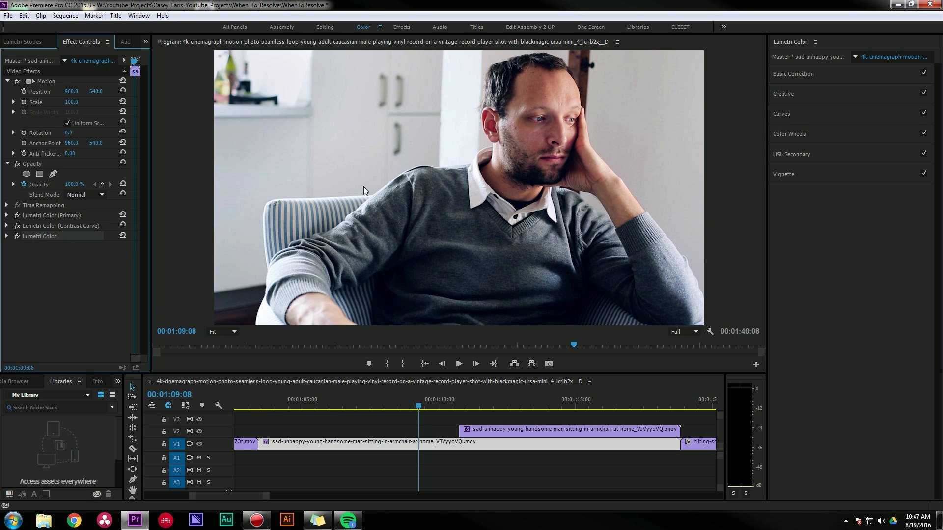
# Step: Select the third Lumetri Color effect to rename it Lumetri Color (Skin)
pyautogui.click(791, 154)
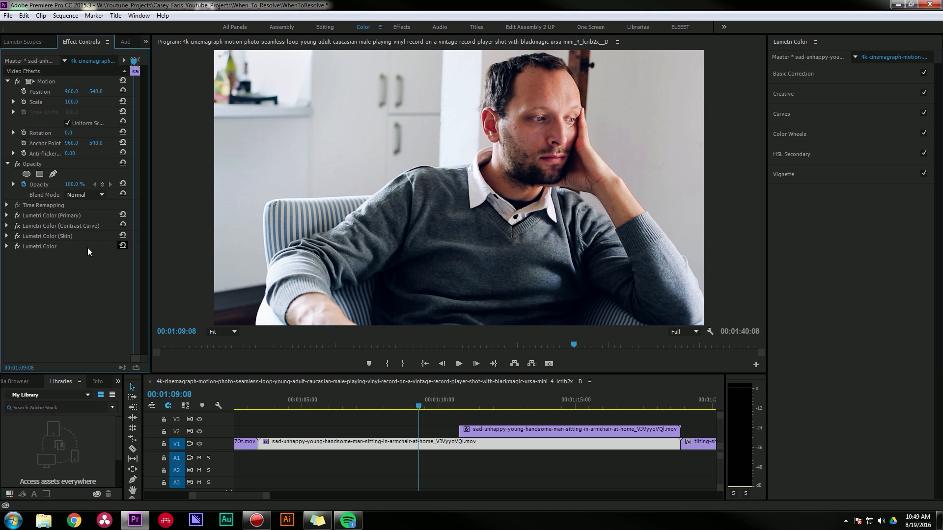
# Step: Select the bottom Lumetri Color effect to rename it Lumetri Color (Vignette)
pyautogui.click(783, 174)
pyautogui.write(' (Vignette)')
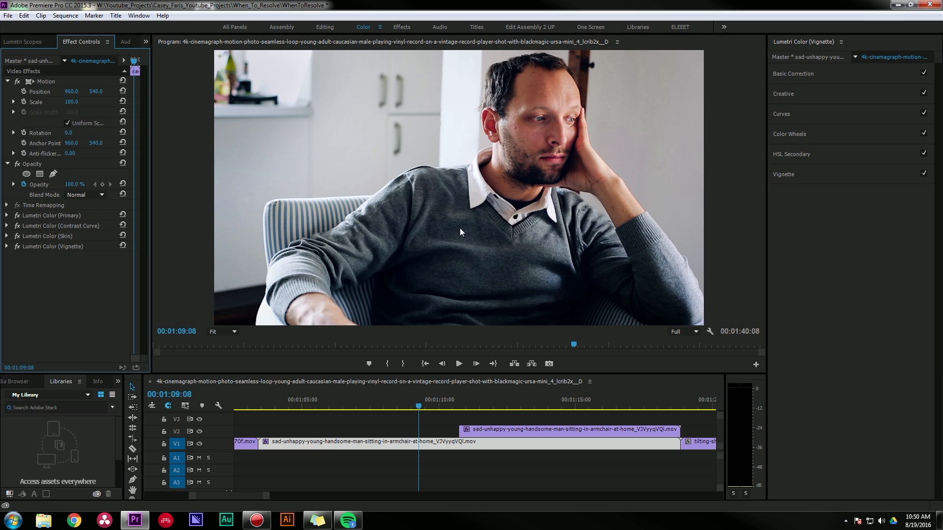
pyautogui.moveTo(122, 215)
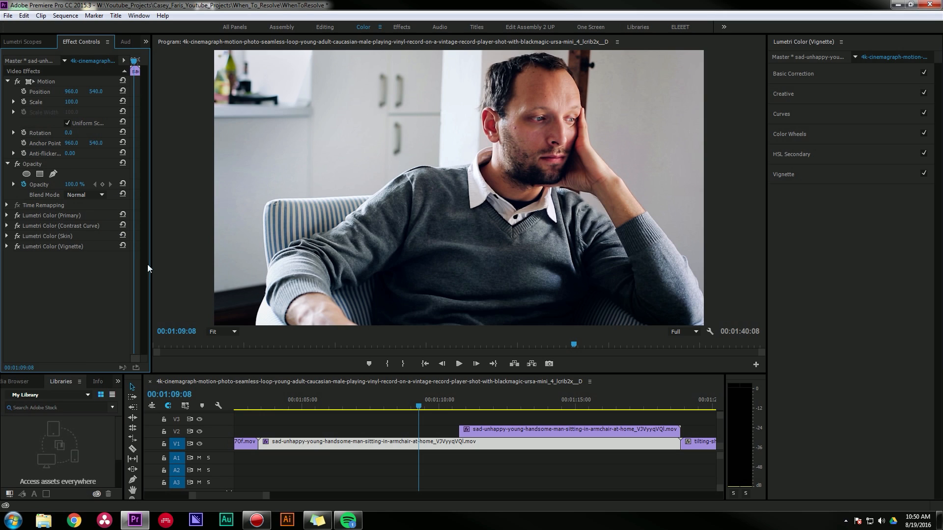
pyautogui.moveTo(803, 97)
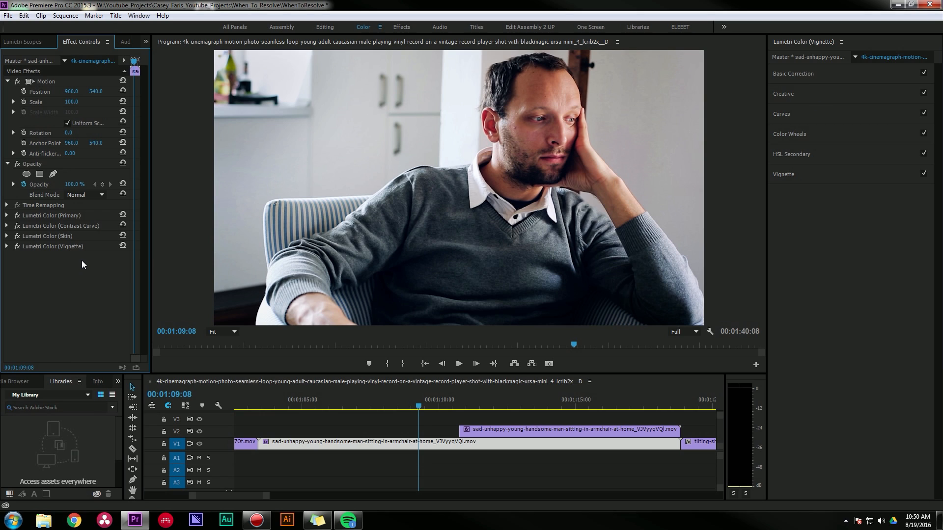
pyautogui.moveTo(807, 159)
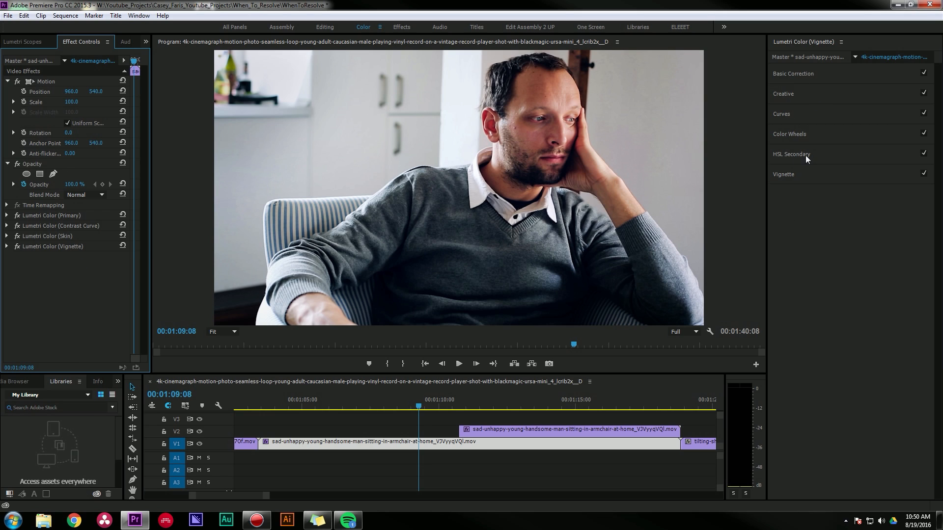
pyautogui.click(789, 134)
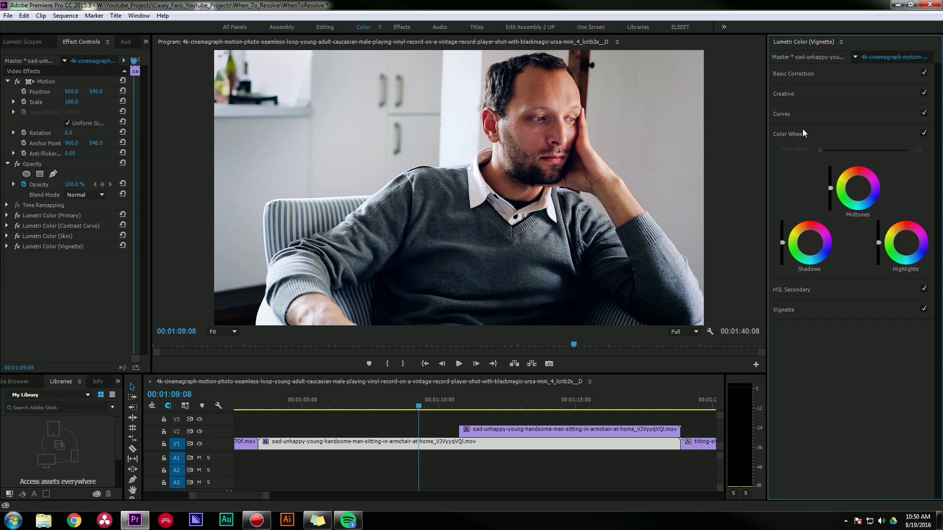
pyautogui.click(781, 113)
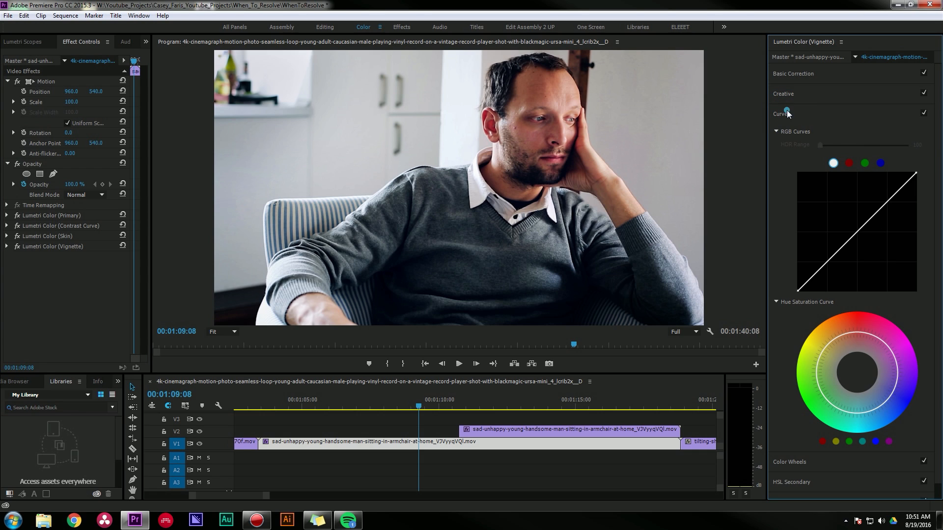
pyautogui.click(779, 114)
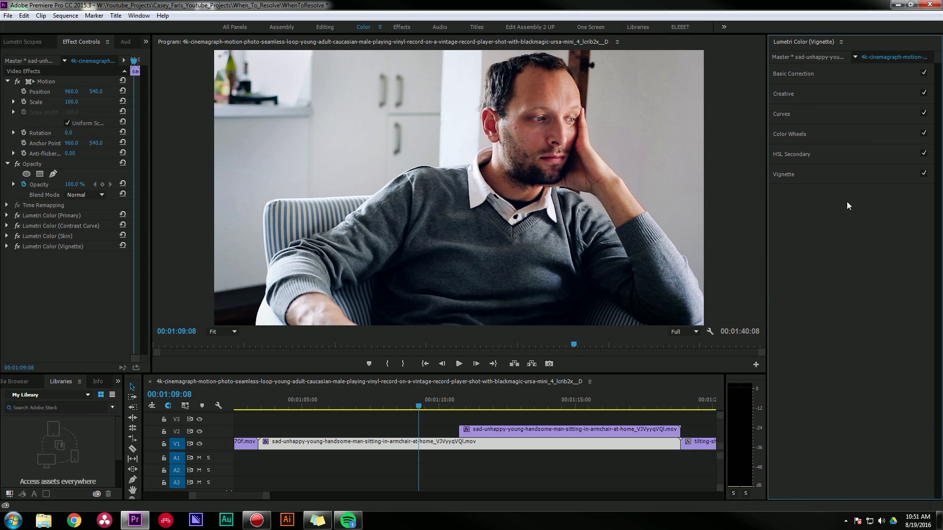
pyautogui.moveTo(723, 255)
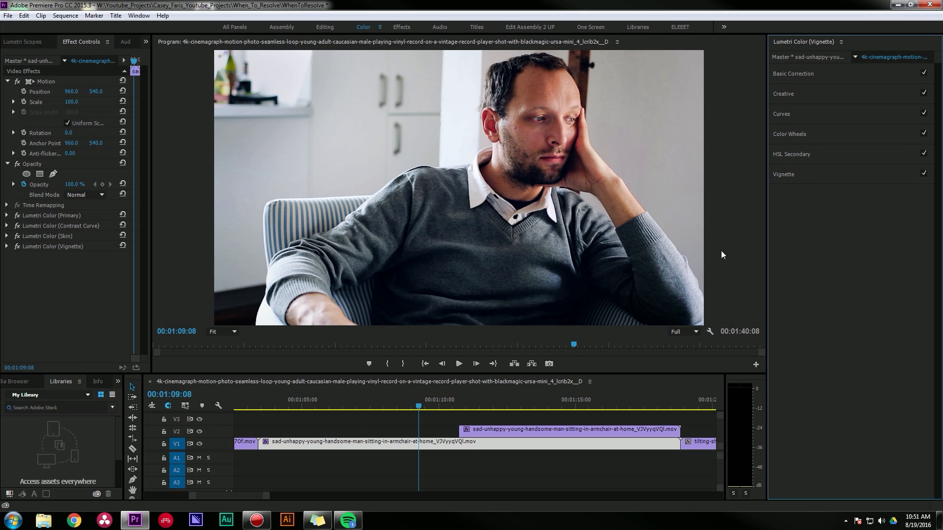
pyautogui.moveTo(583, 208)
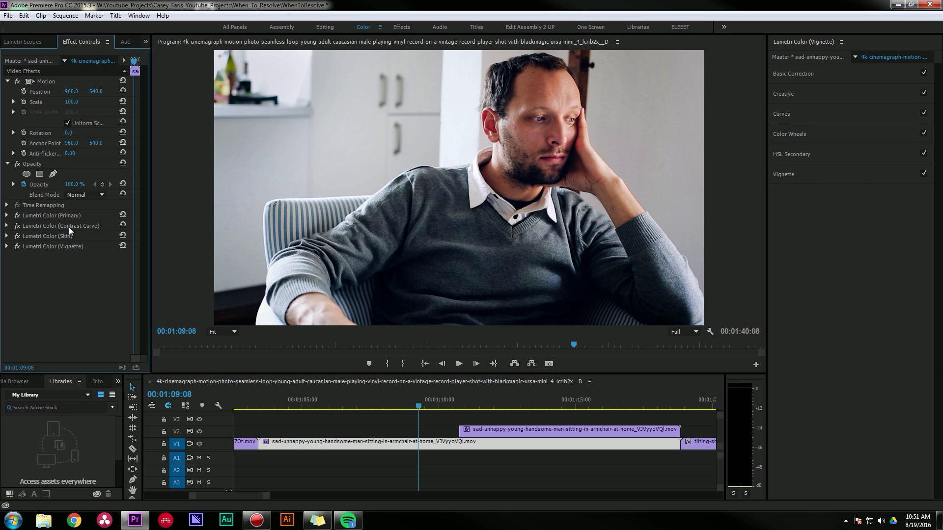
pyautogui.moveTo(51, 233)
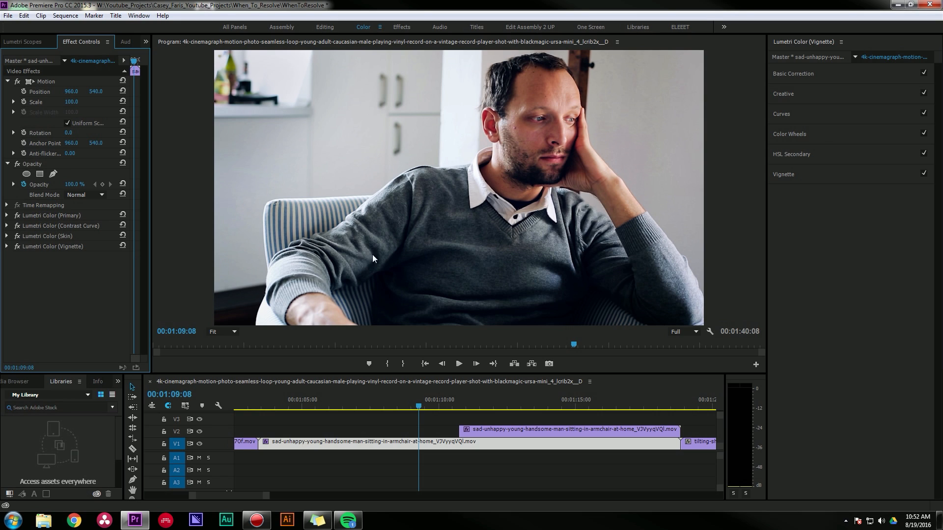
pyautogui.moveTo(426, 244)
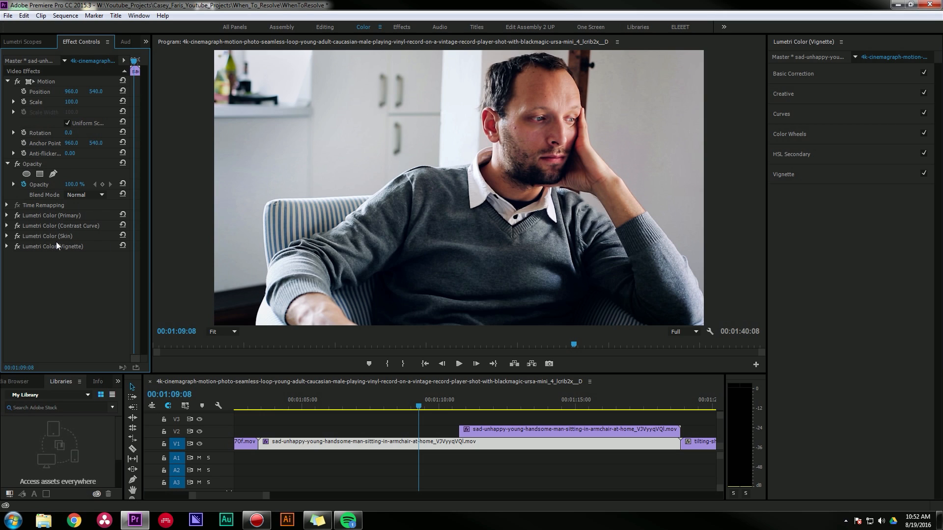
pyautogui.moveTo(367, 162)
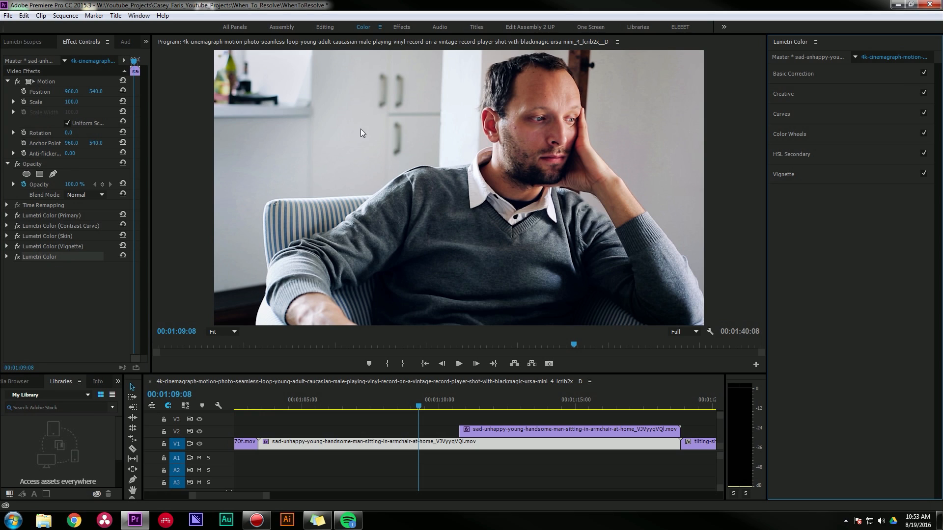
pyautogui.moveTo(373, 159)
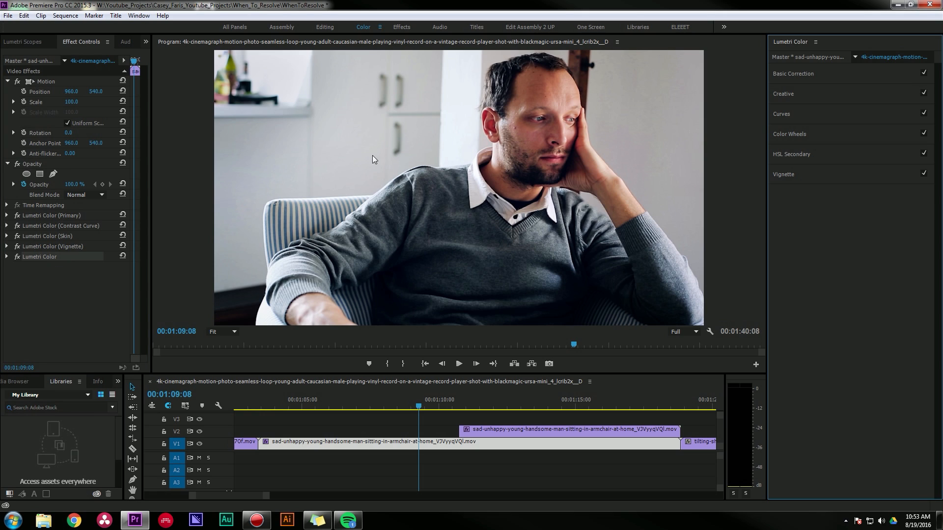
# Step: Expand Curves for the fifth Lumetri Color effect and its entry in Effect Controls
pyautogui.click(780, 113)
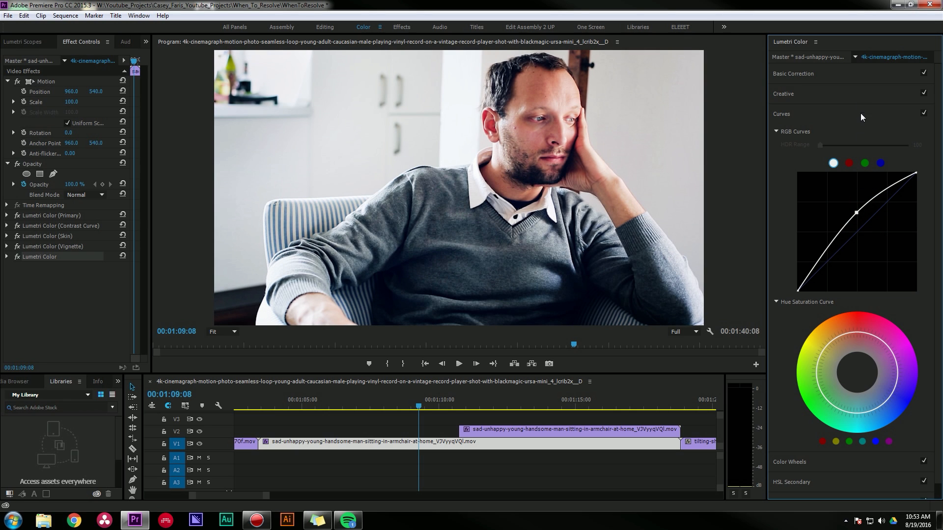
pyautogui.click(5, 257)
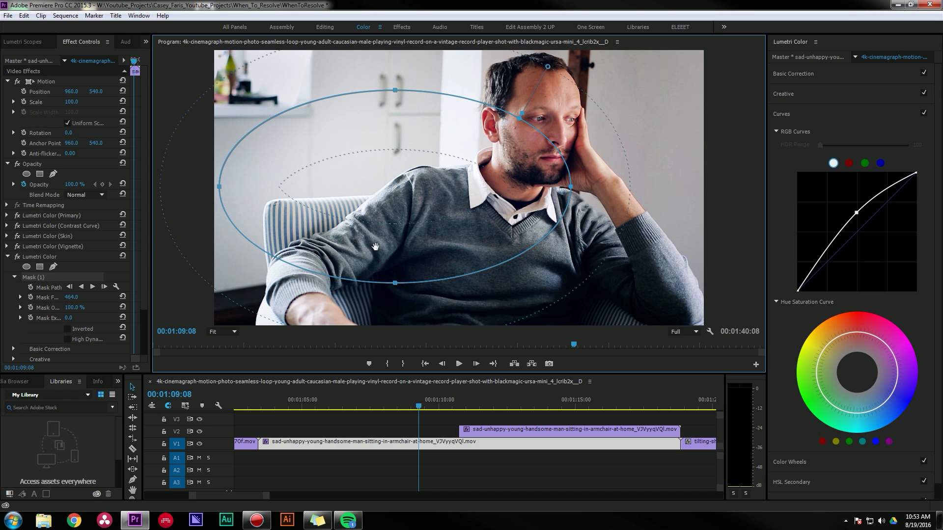
# Step: Drag the elliptical mask over the man's upper body in the Program Monitor
pyautogui.moveTo(547, 67); pyautogui.dragTo(568, 71)
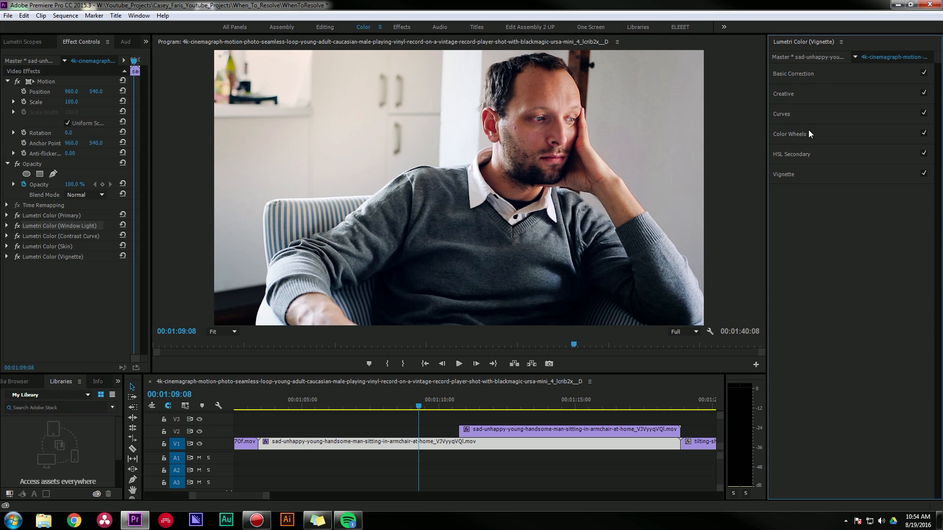
pyautogui.moveTo(310, 176)
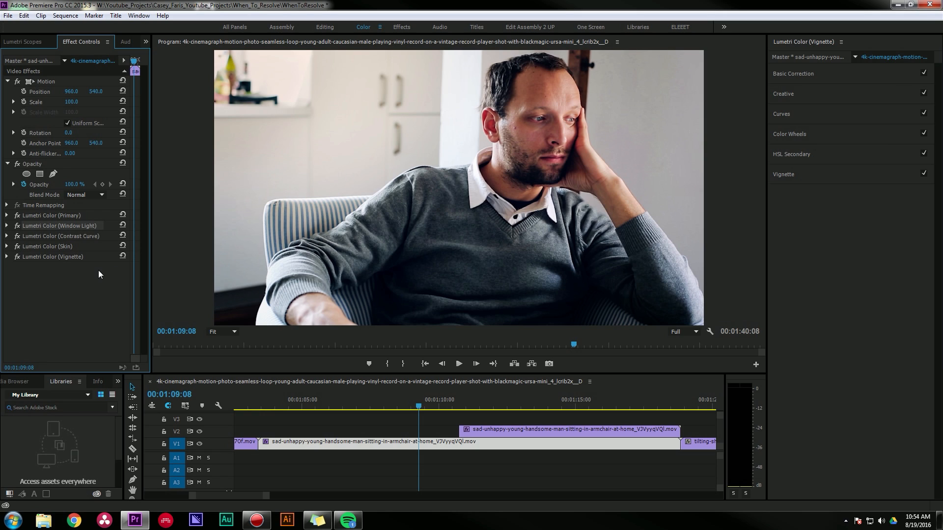
pyautogui.moveTo(632, 203)
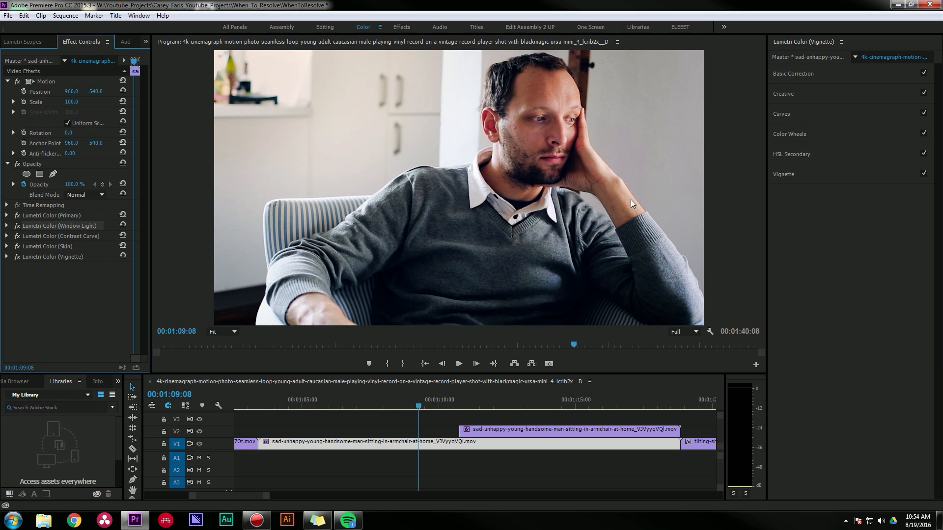
pyautogui.moveTo(73, 208)
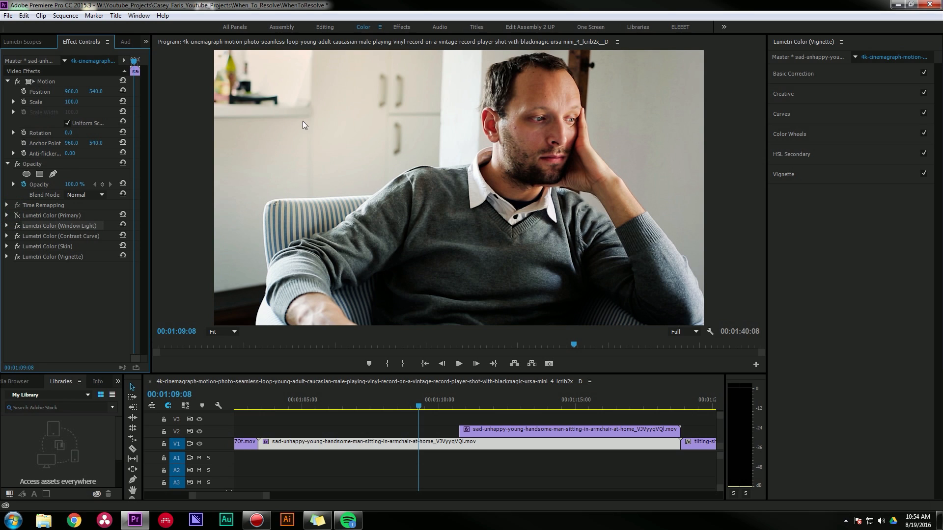
pyautogui.moveTo(251, 73)
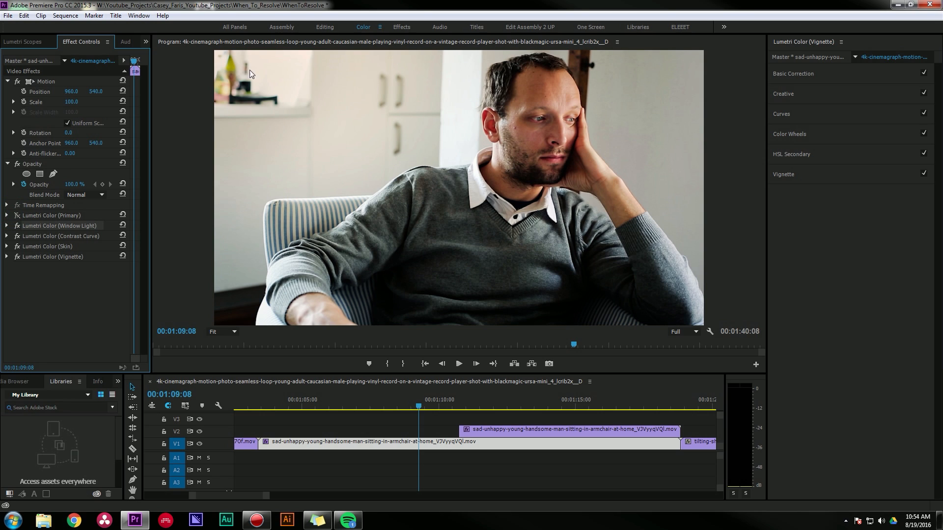
pyautogui.moveTo(467, 207)
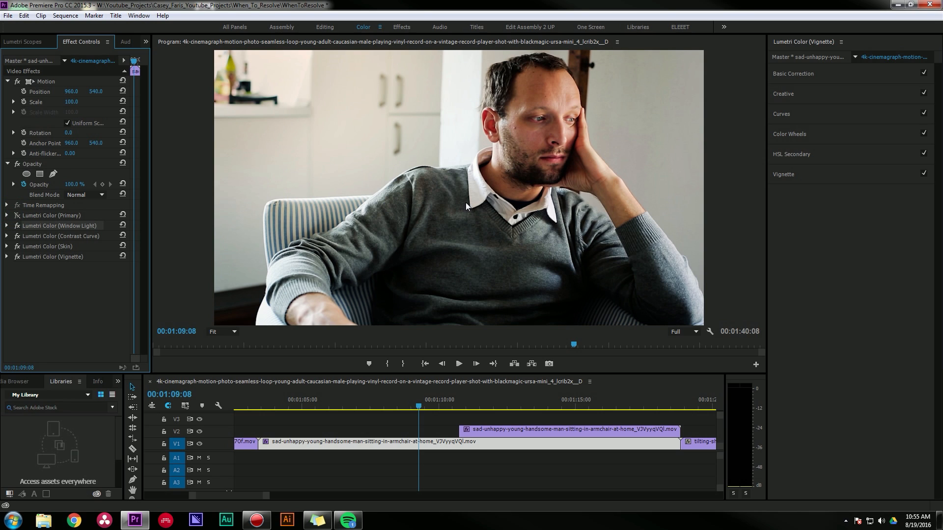
pyautogui.moveTo(497, 198)
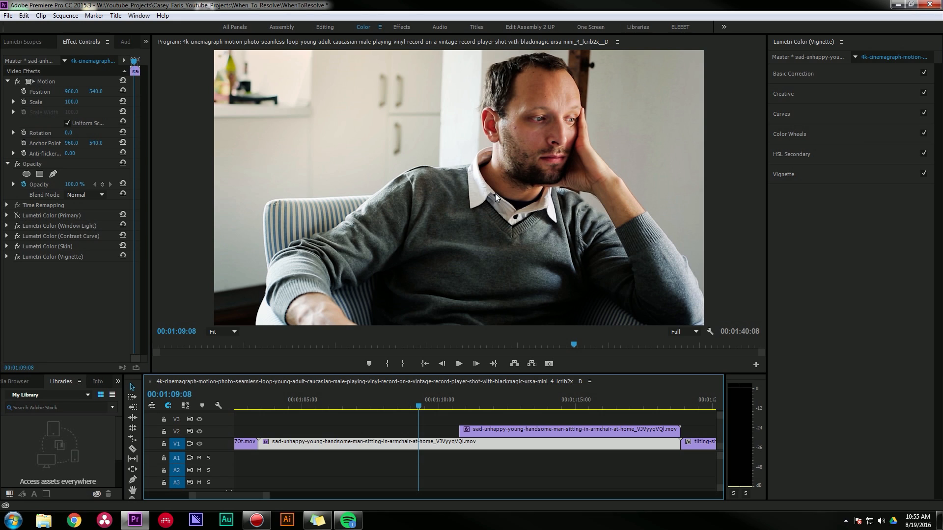
pyautogui.moveTo(173, 303)
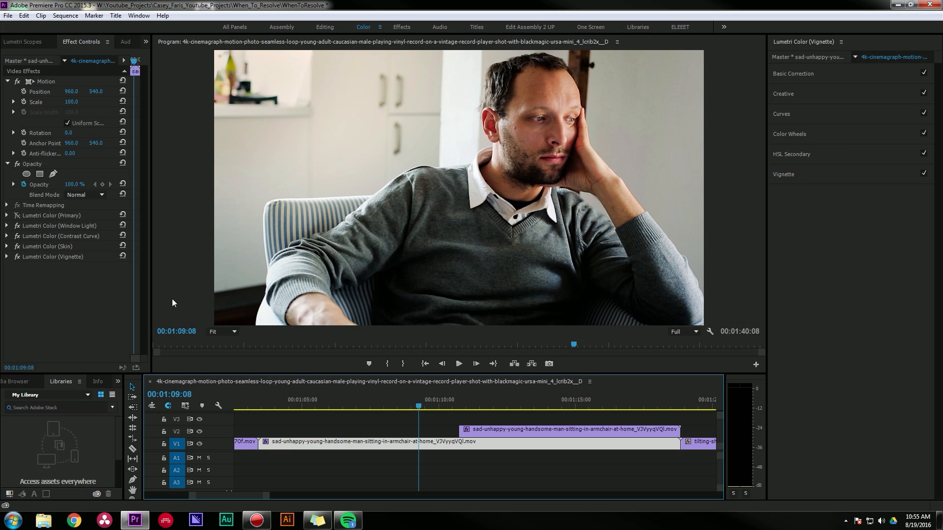
pyautogui.moveTo(108, 308)
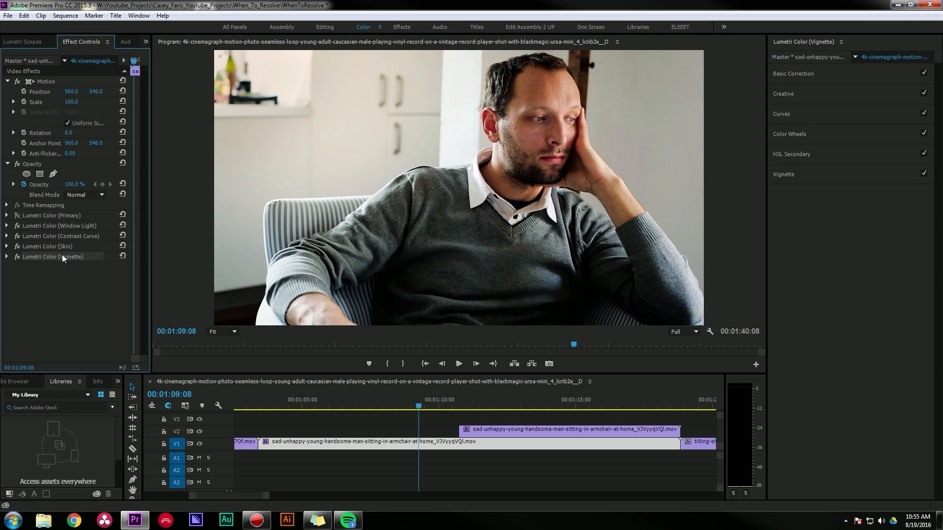
pyautogui.moveTo(165, 259)
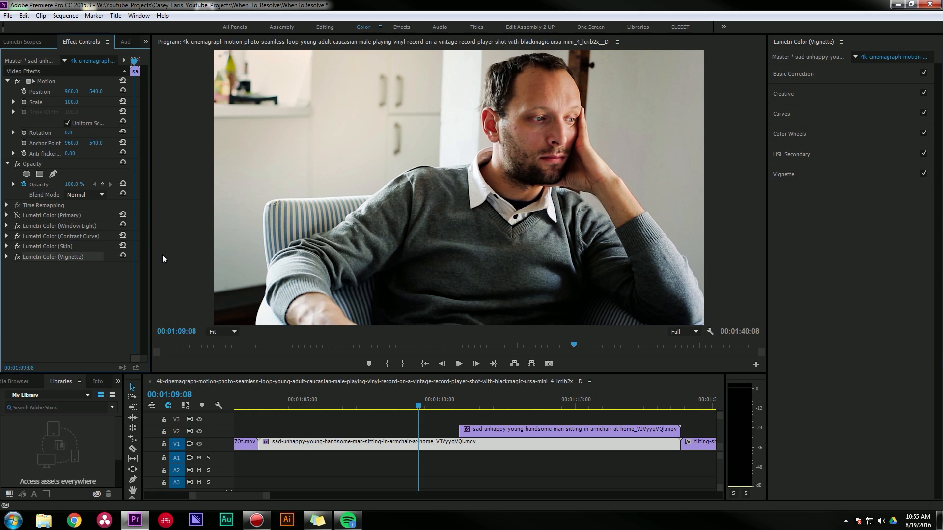